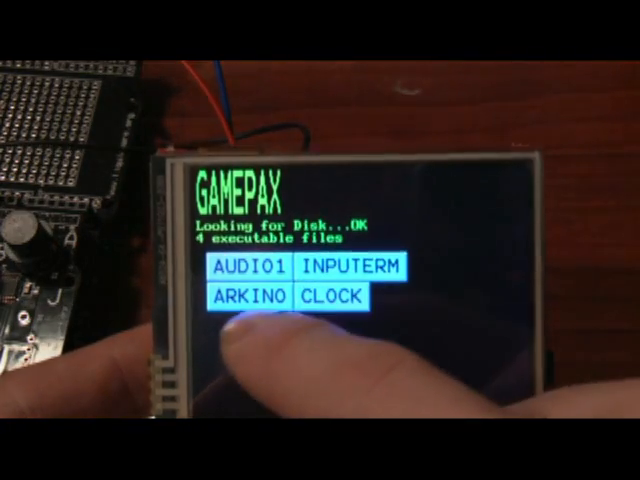
- Launch the CLOCK program from the GAMEPAX menu to display the analog clock face
left_click(335, 294)
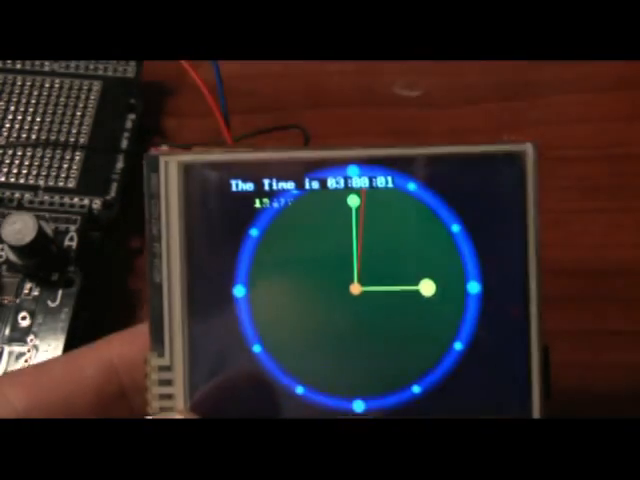